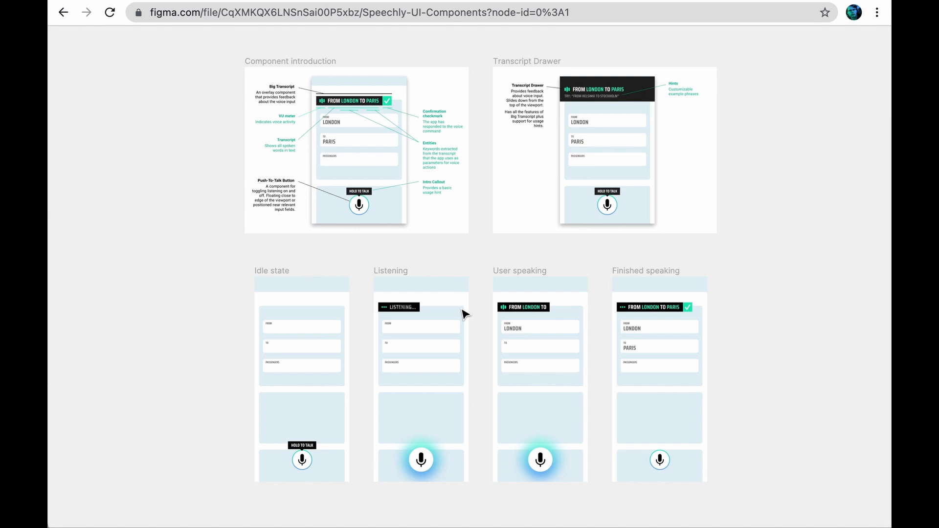
mouse_move(406, 228)
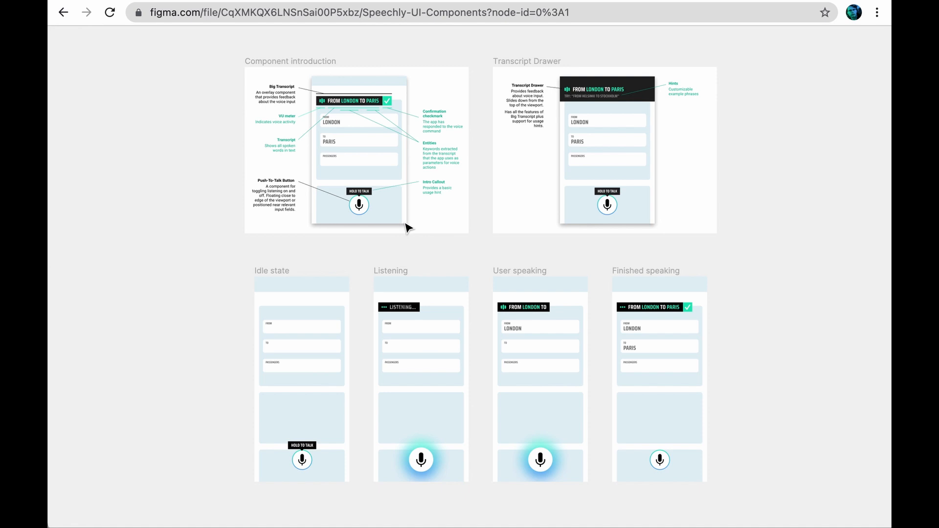
mouse_move(355, 154)
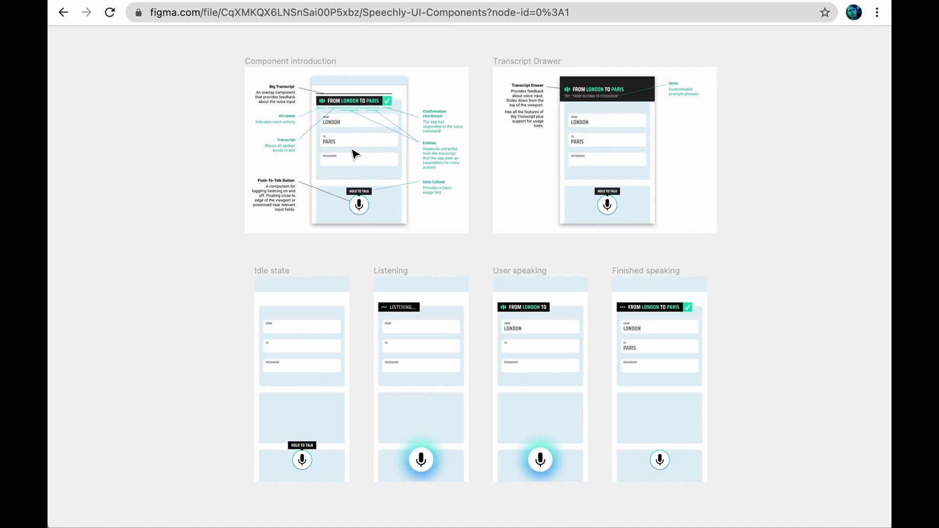
mouse_move(156, 41)
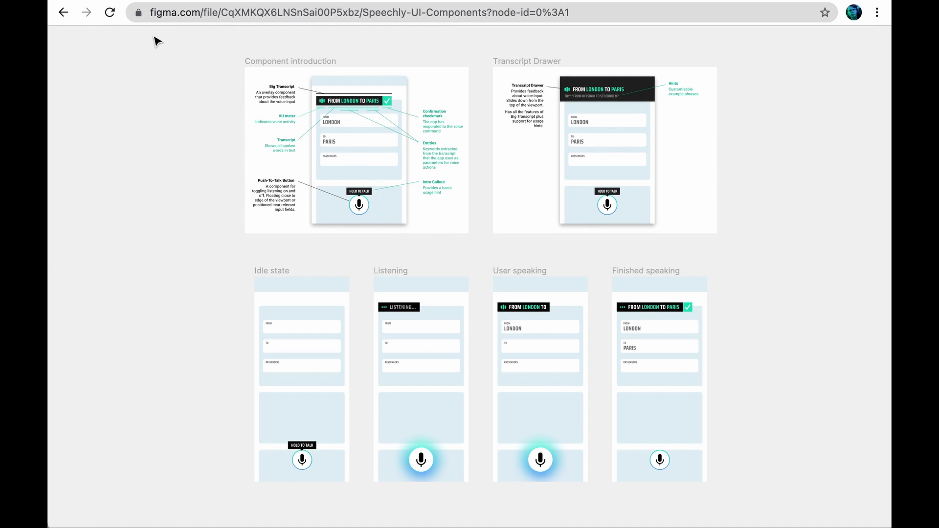
mouse_move(407, 43)
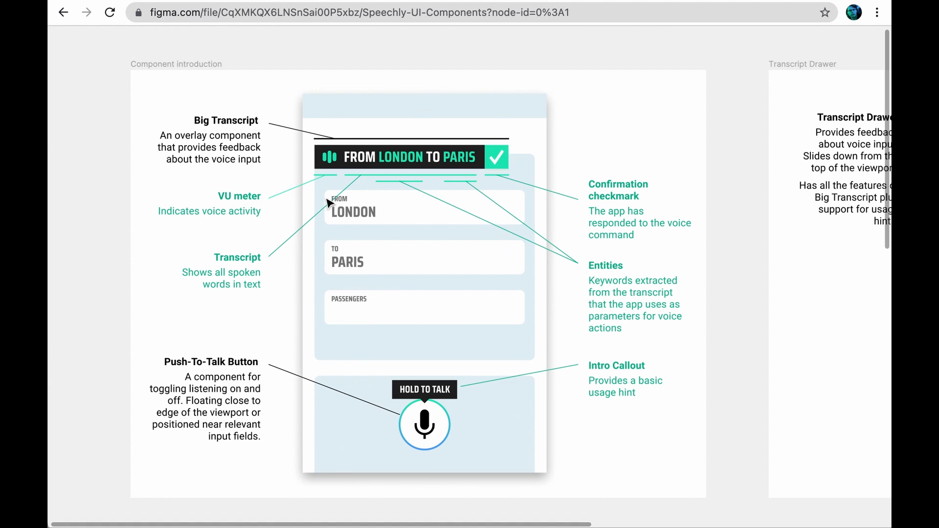
mouse_move(398, 303)
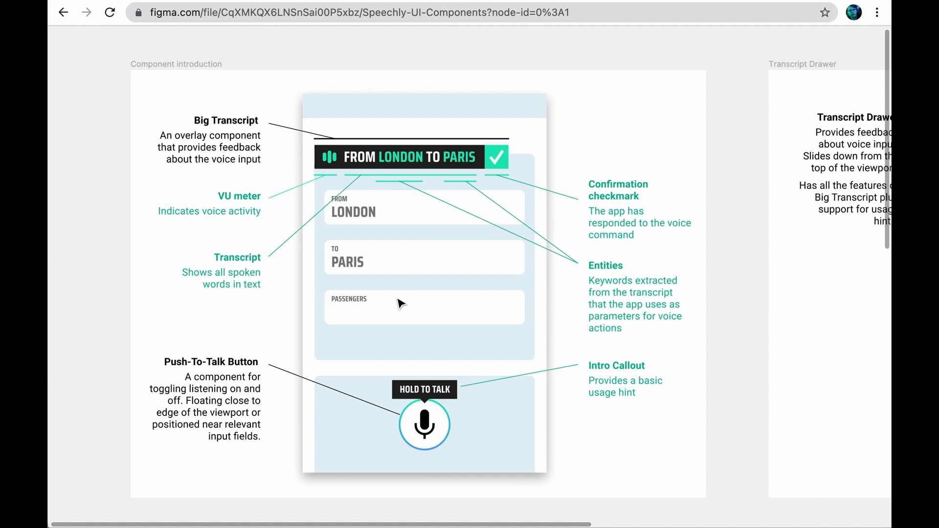
mouse_move(457, 172)
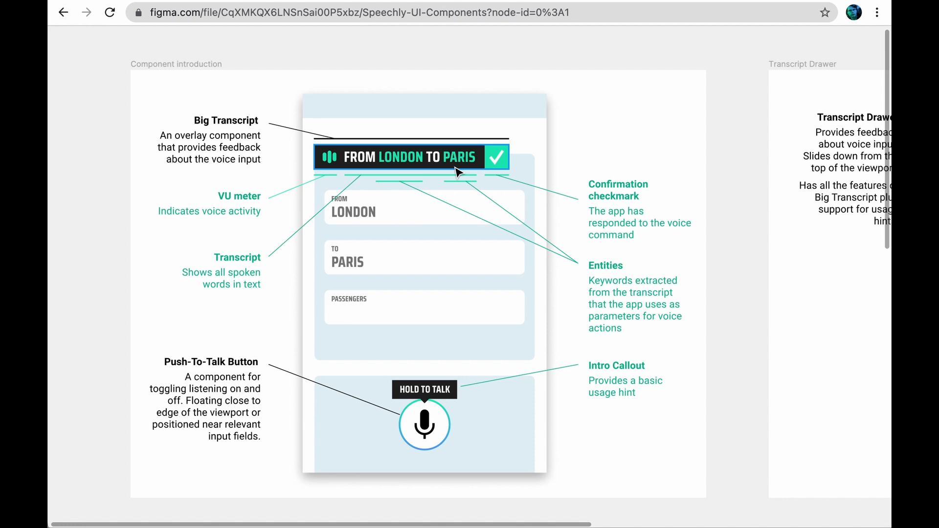
Magnify the Component introduction frame and select the Big Transcript layer
left_click(424, 425)
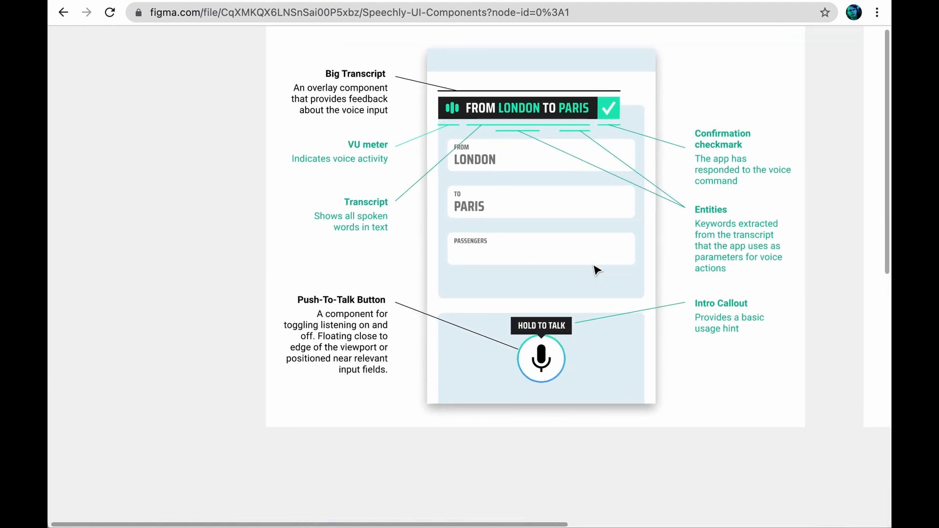
mouse_move(593, 370)
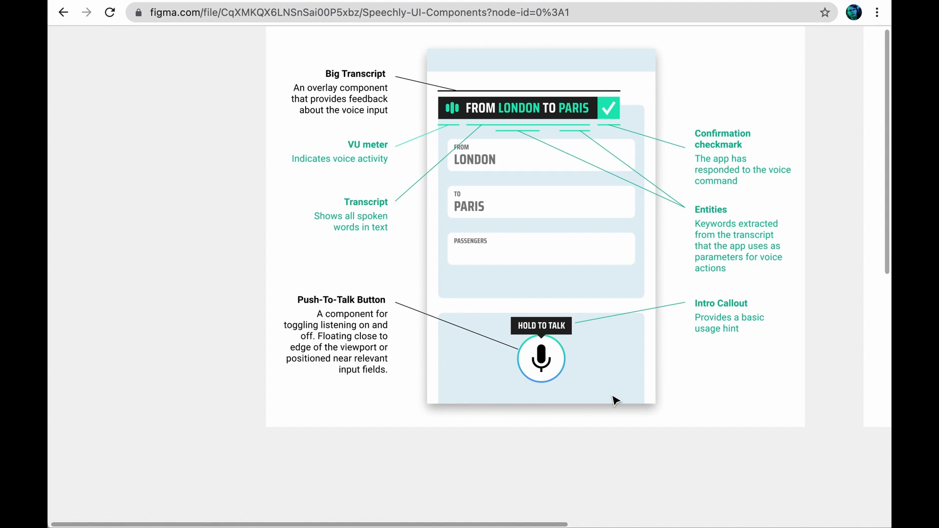
mouse_move(629, 421)
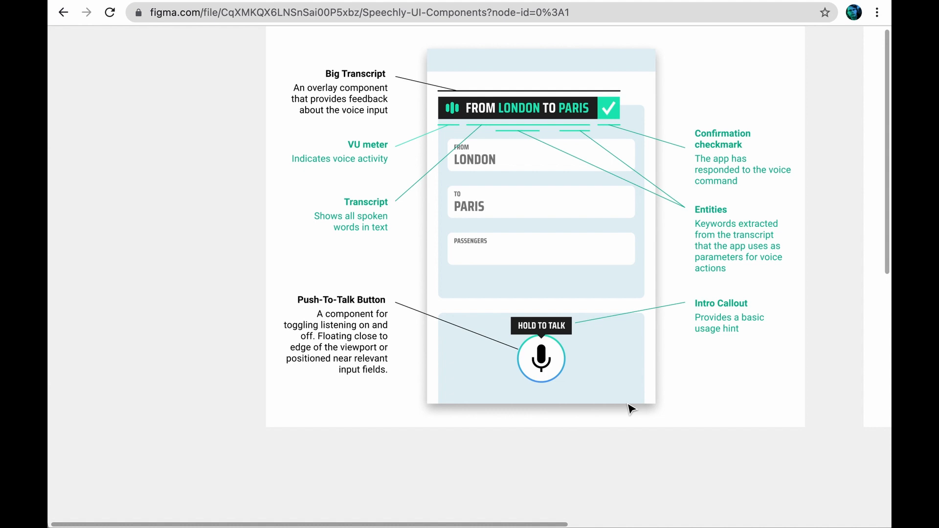
mouse_move(494, 250)
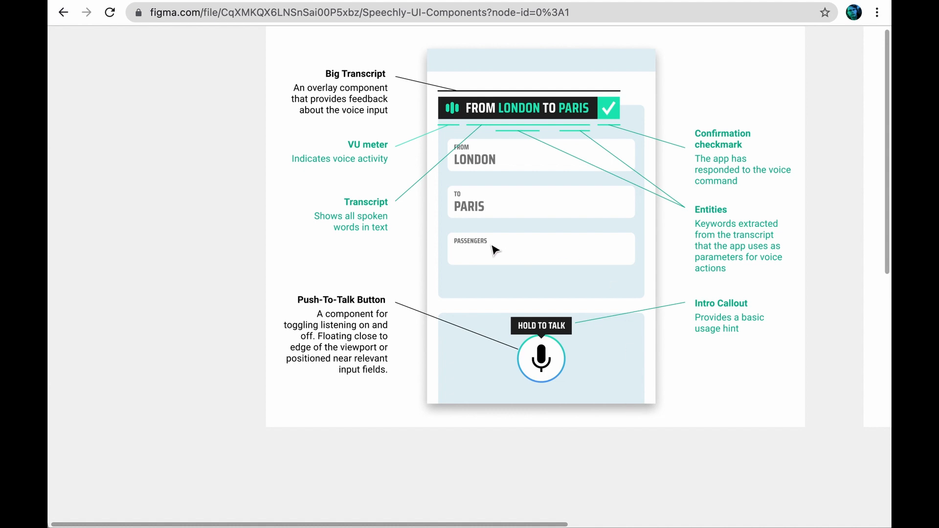
mouse_move(469, 151)
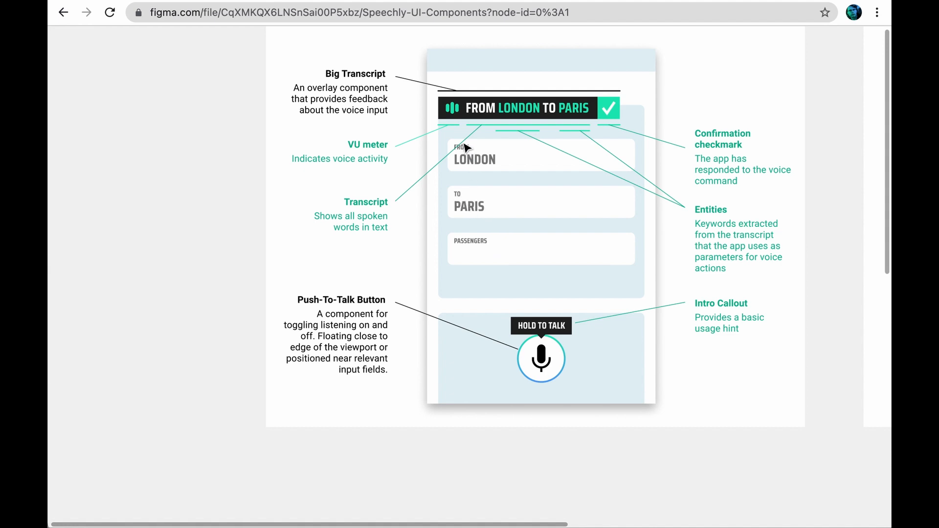
mouse_move(475, 202)
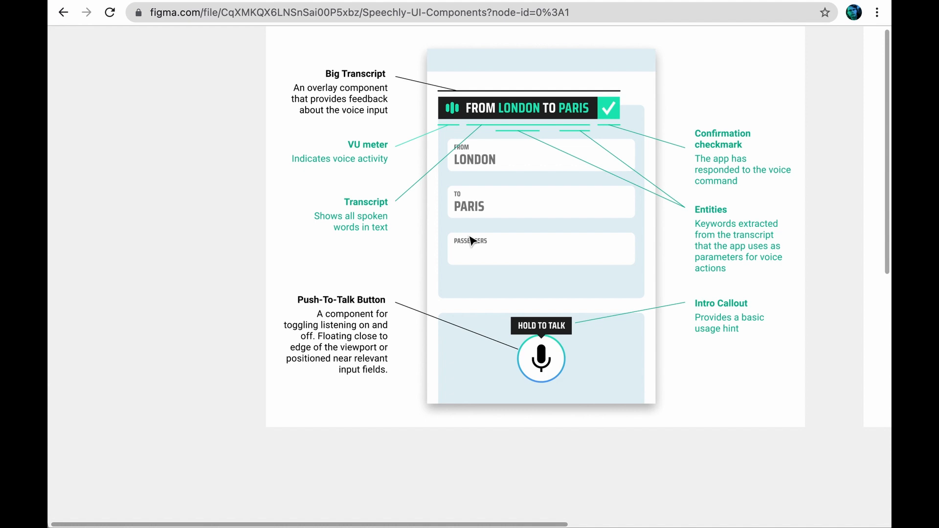
Centre the phone mockup on the canvas and select the Hold To Talk callout
left_click(541, 325)
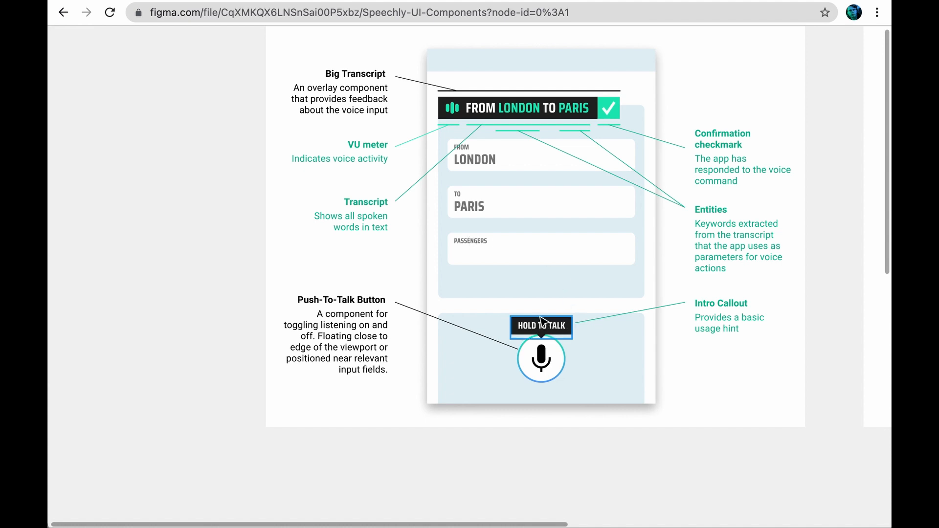
mouse_move(581, 342)
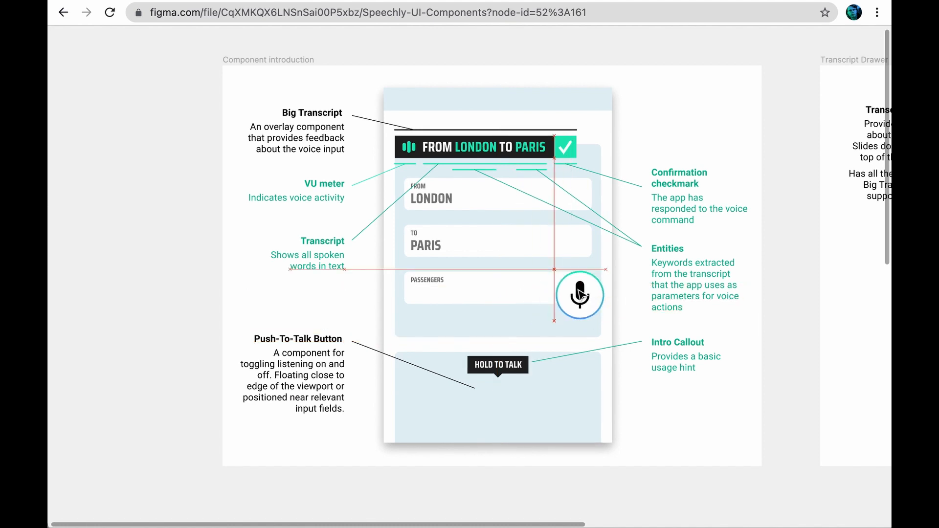
Select the Push-To-Talk microphone button layer near the Passengers field
left_click(578, 287)
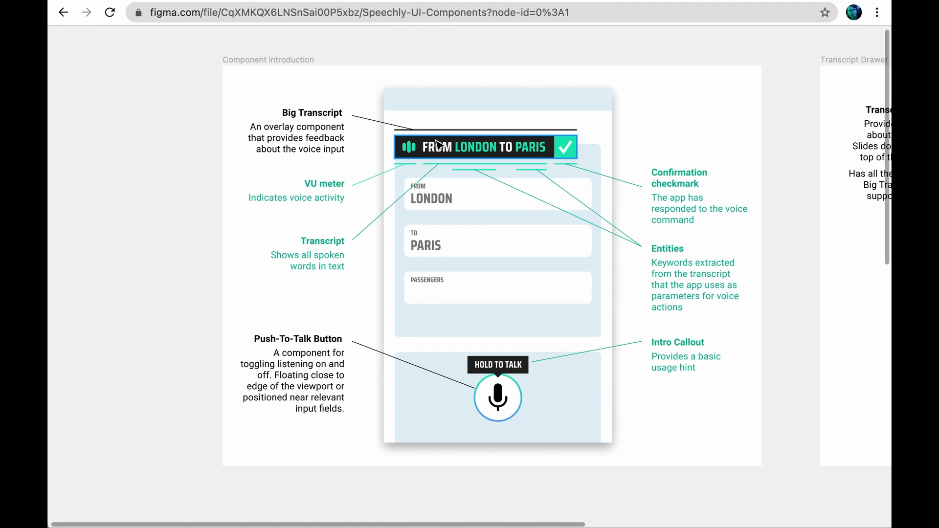
mouse_move(416, 201)
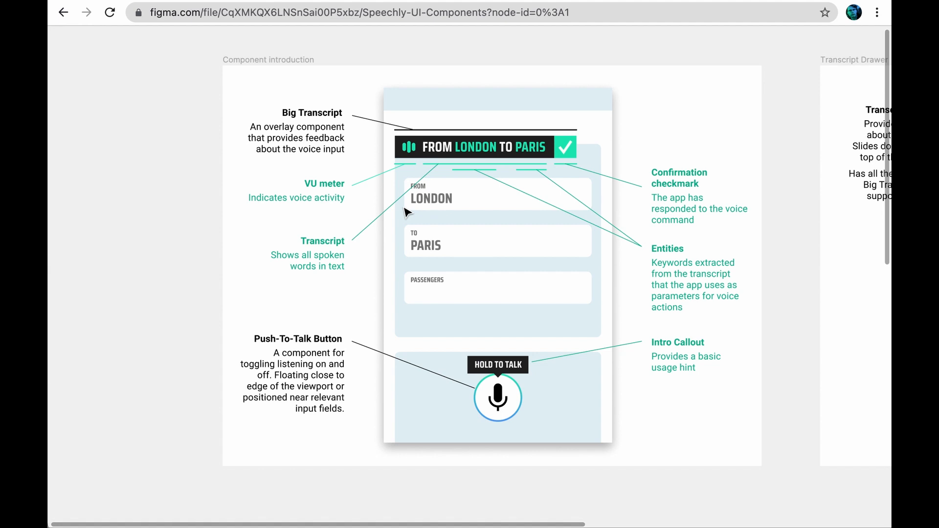
mouse_move(449, 215)
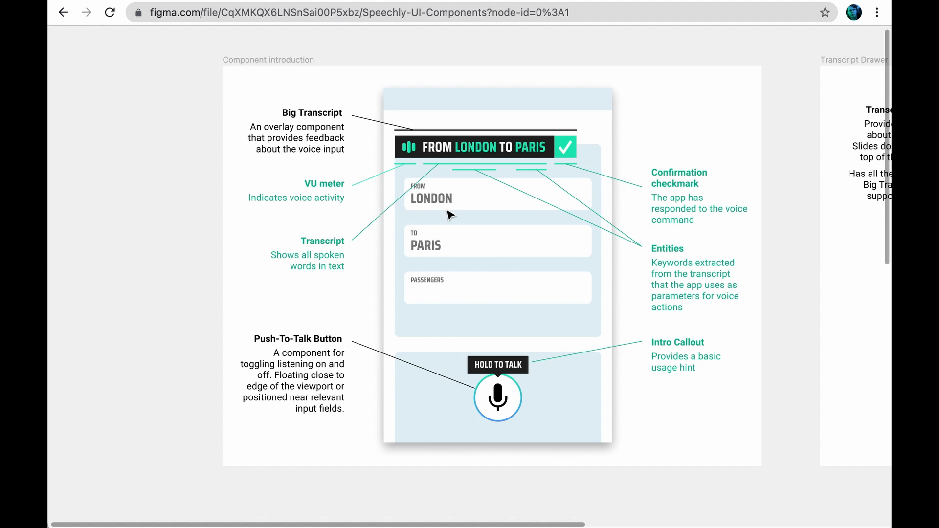
mouse_move(517, 125)
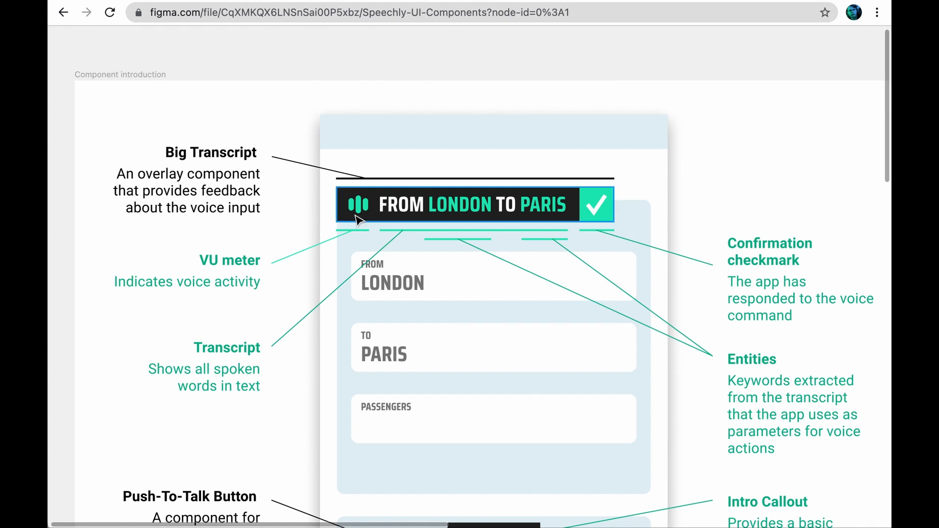
mouse_move(368, 221)
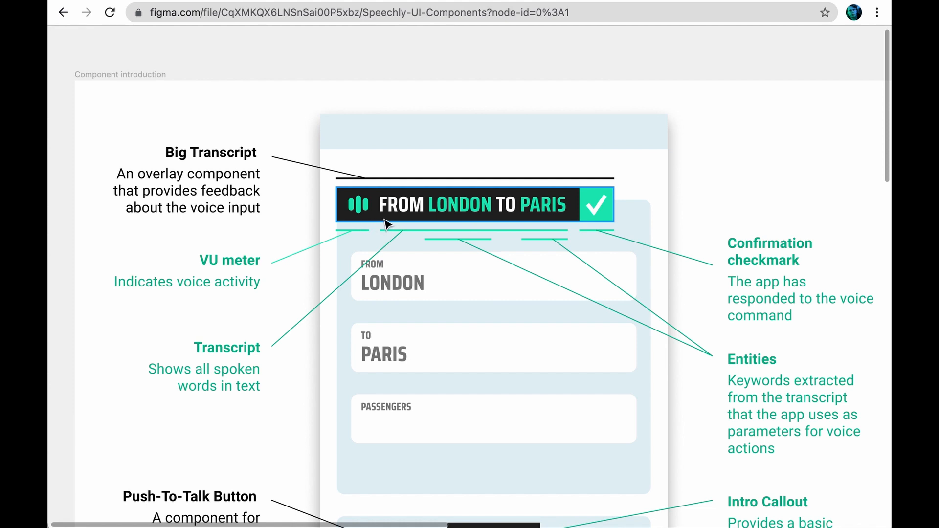
mouse_move(572, 222)
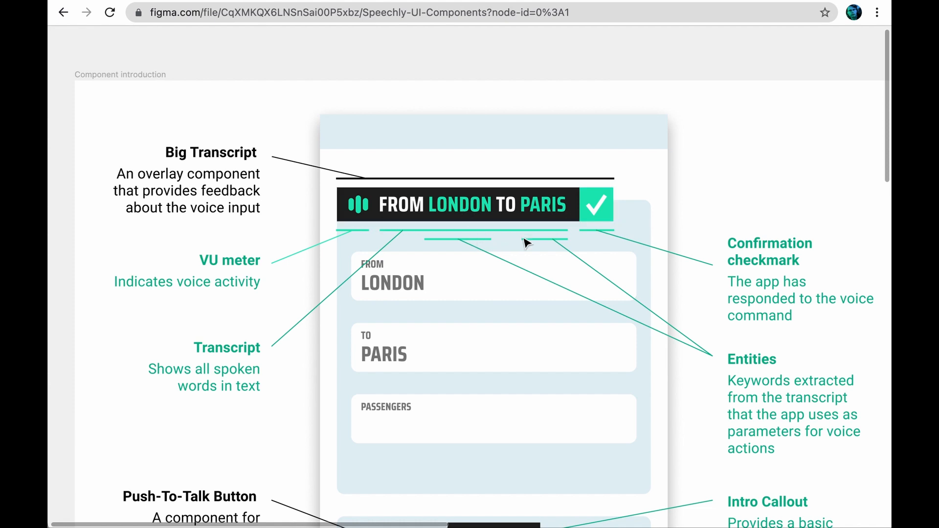
mouse_move(596, 228)
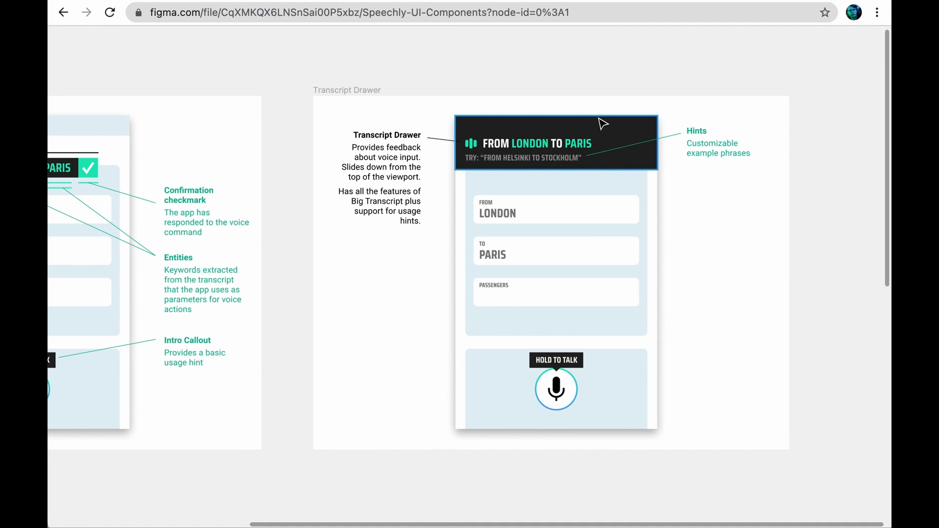
mouse_move(599, 171)
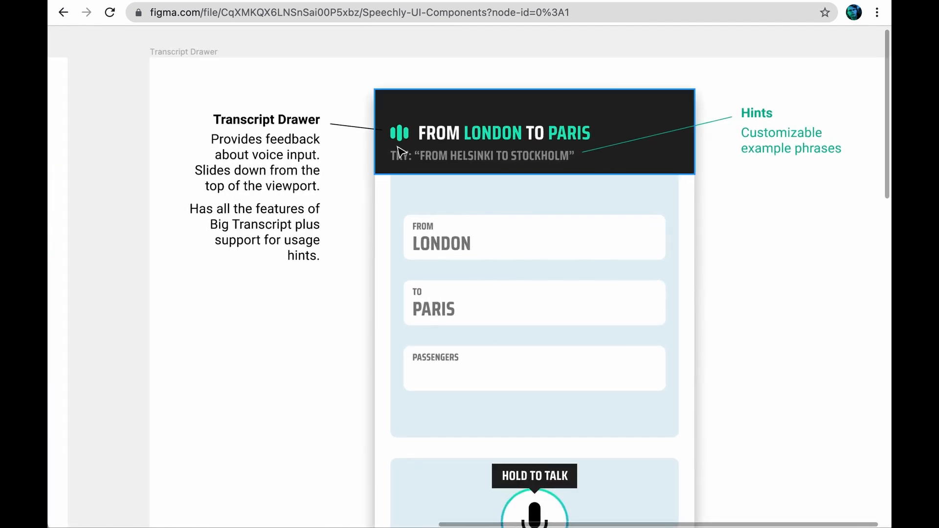
mouse_move(376, 162)
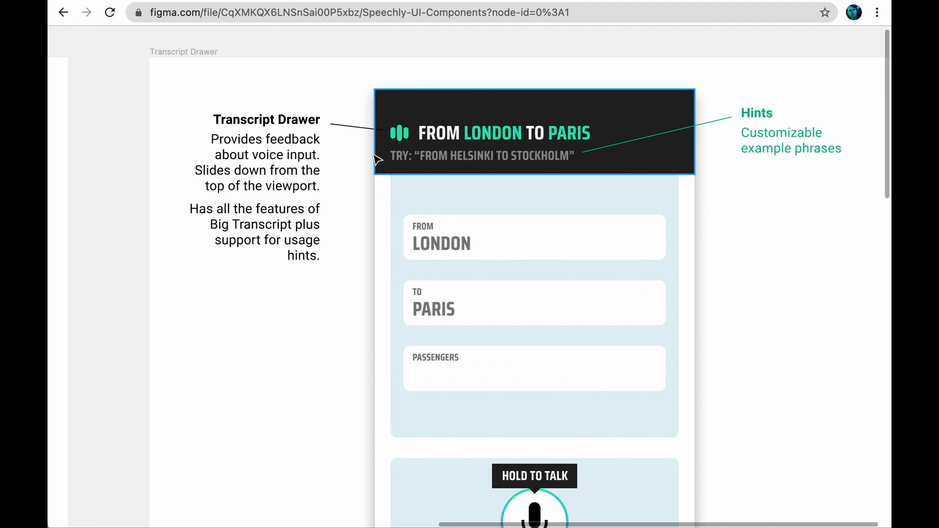
mouse_move(569, 169)
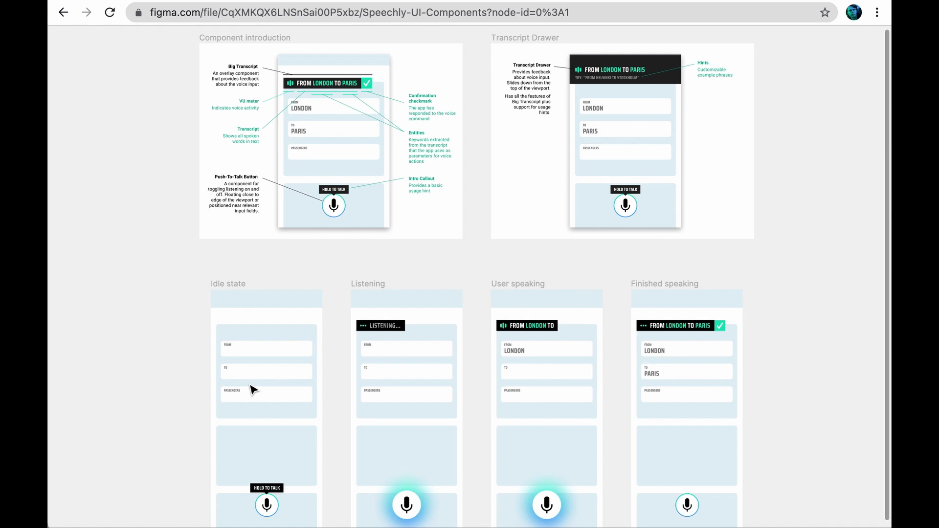
mouse_move(295, 104)
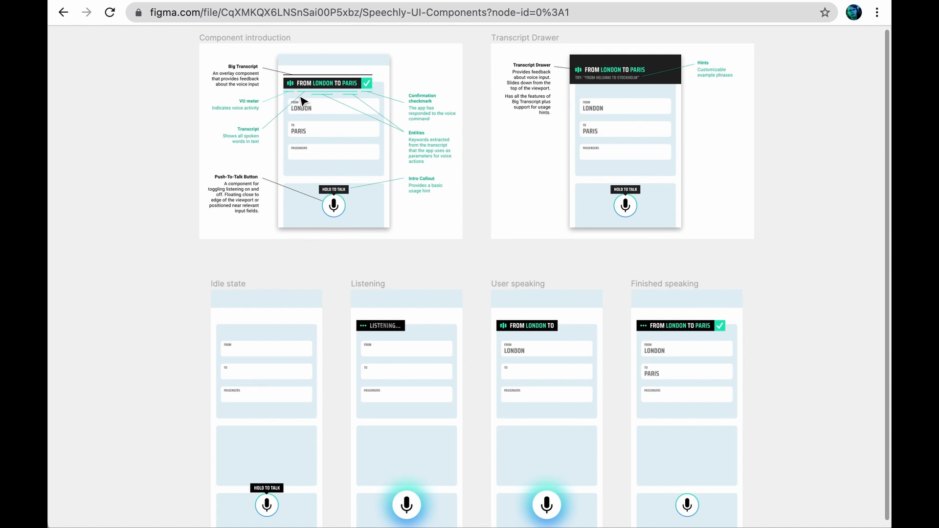